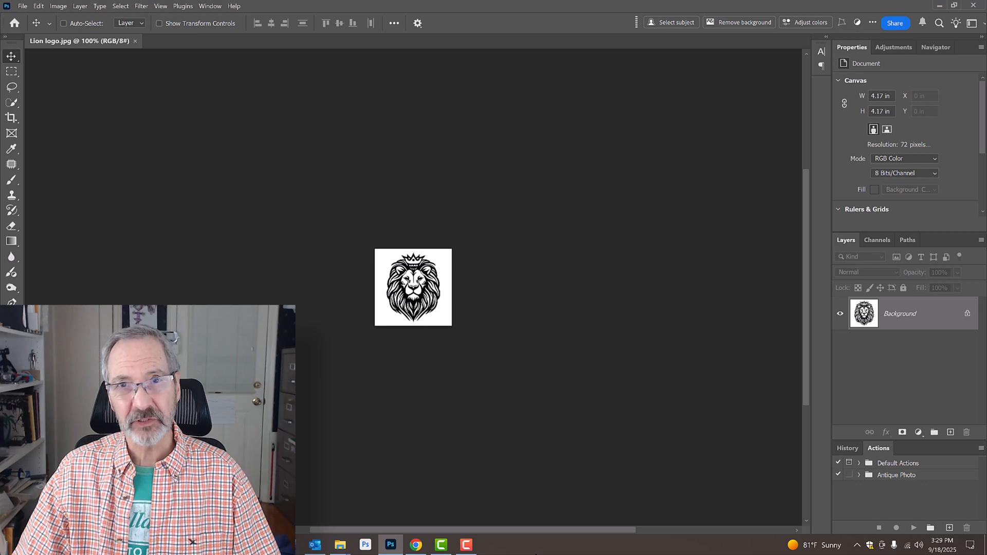
Step: Check Image Size shows 300 × 300 pixels at 72 ppi, then fit the logo to the window
{"action": "left_click", "coordinate": [58, 6]}
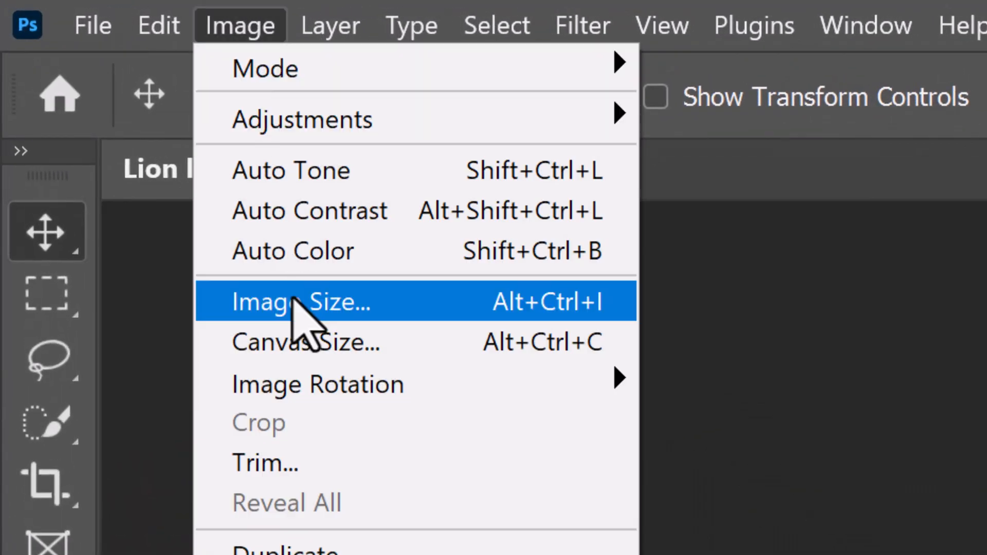
{"action": "left_click", "coordinate": [302, 301]}
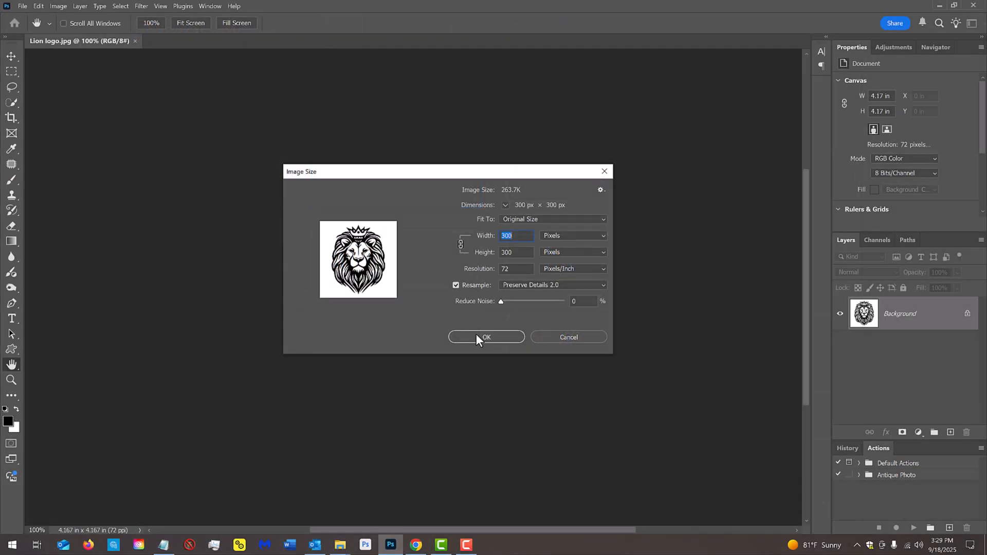
{"action": "left_click", "coordinate": [486, 337]}
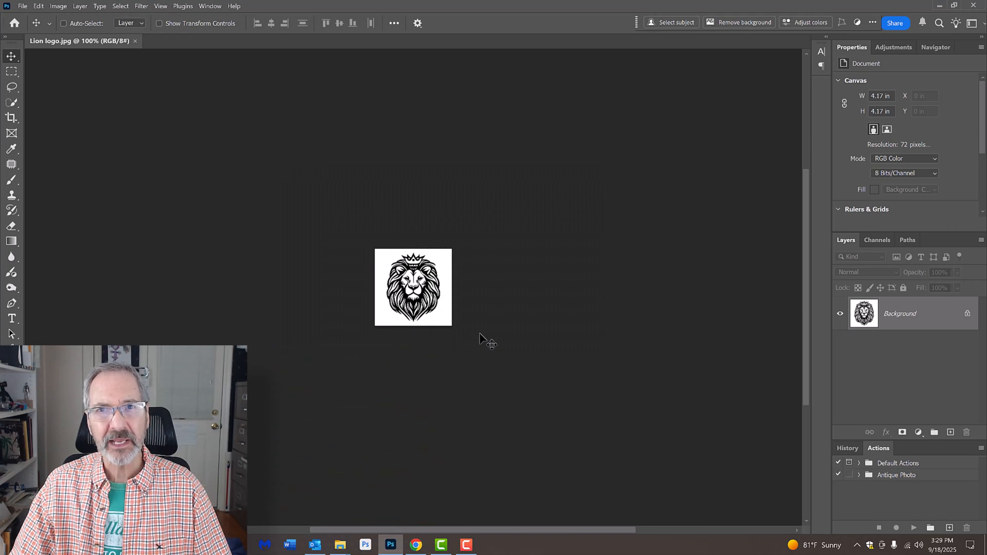
{"action": "key", "text": "ctrl+0"}
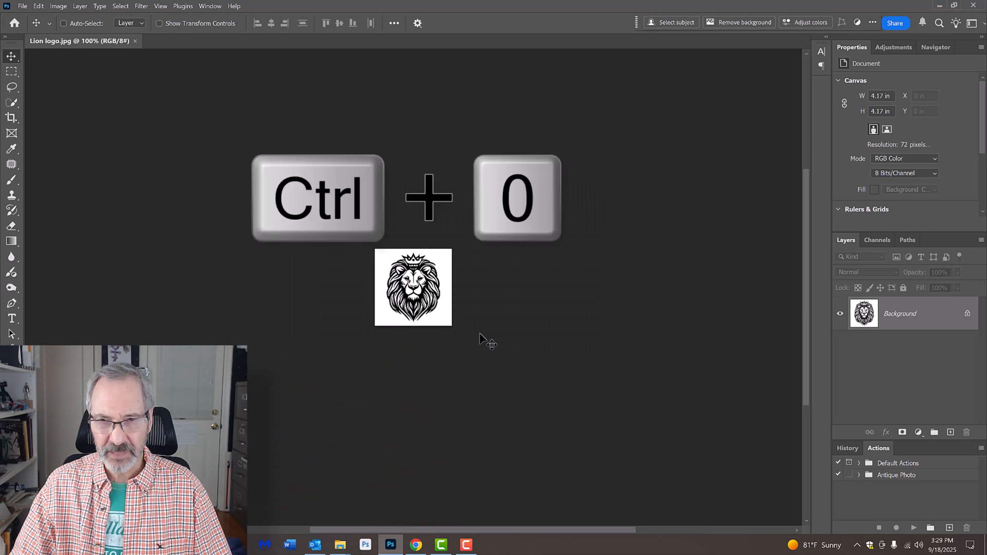
{"action": "key", "text": "ctrl+0"}
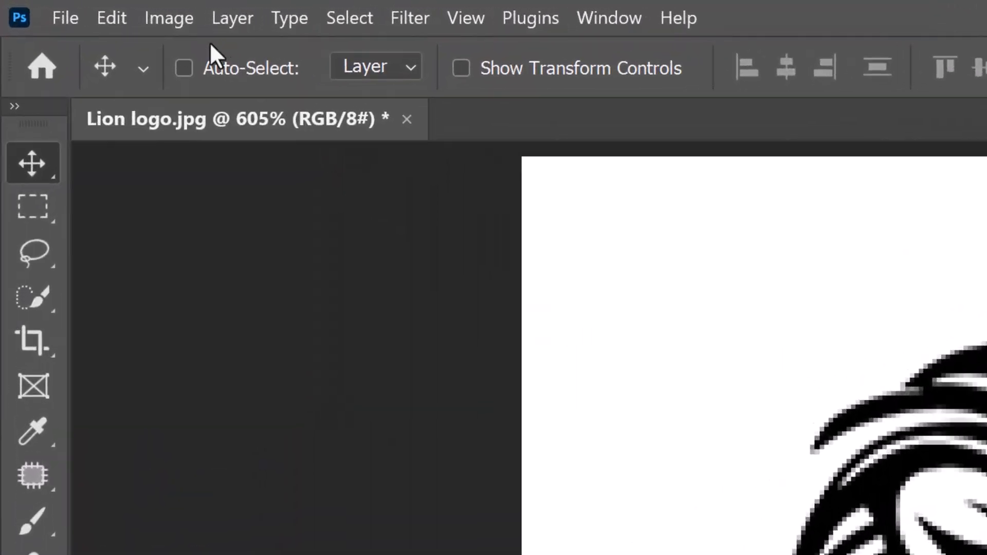
Step: Trim all four sides by Top Left Pixel Color to remove the white margin
{"action": "left_click", "coordinate": [172, 17]}
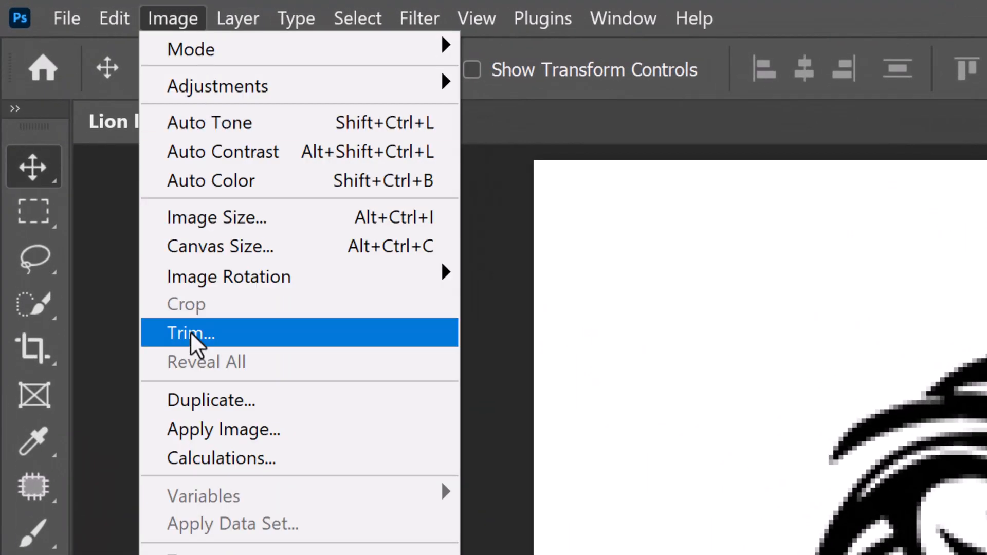
{"action": "left_click", "coordinate": [191, 333]}
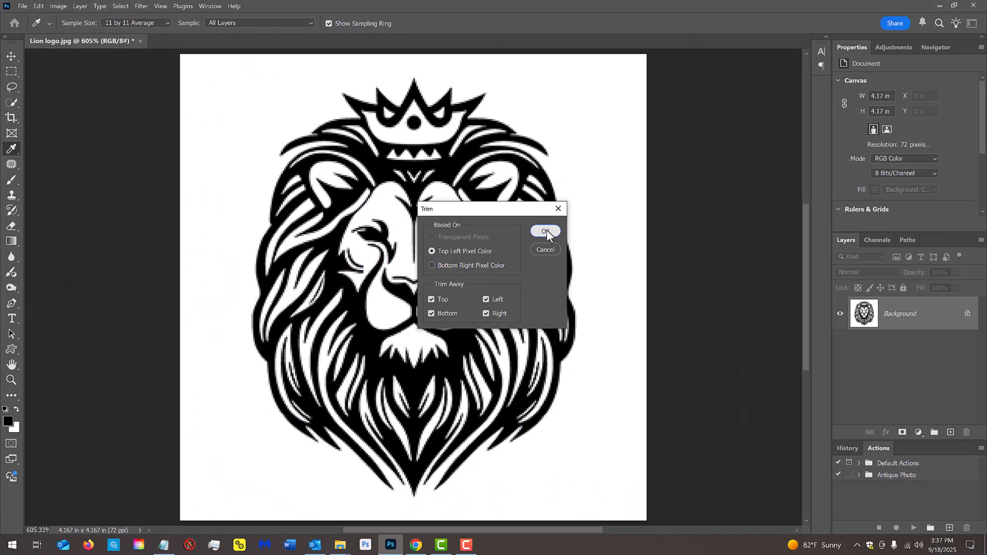
{"action": "left_click", "coordinate": [545, 232]}
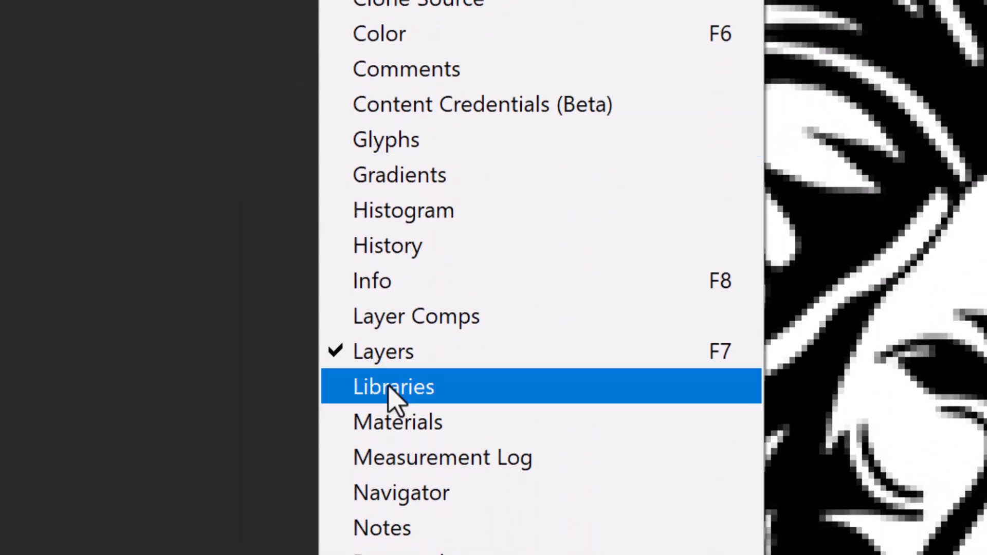
Step: In the Libraries panel select Photoshop Arthouse and launch Extract from Image on the logo
{"action": "left_click", "coordinate": [393, 386]}
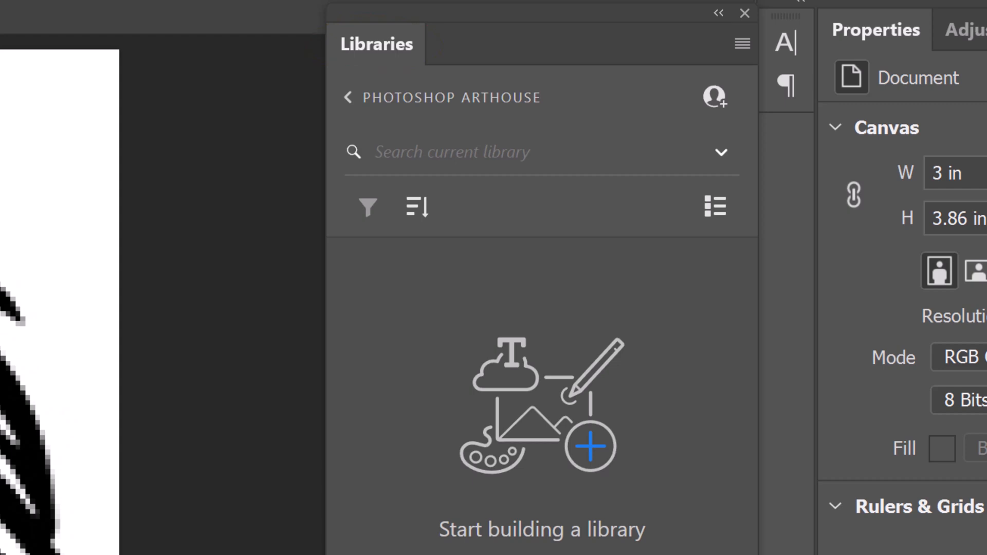
{"action": "mouse_move", "coordinate": [402, 122]}
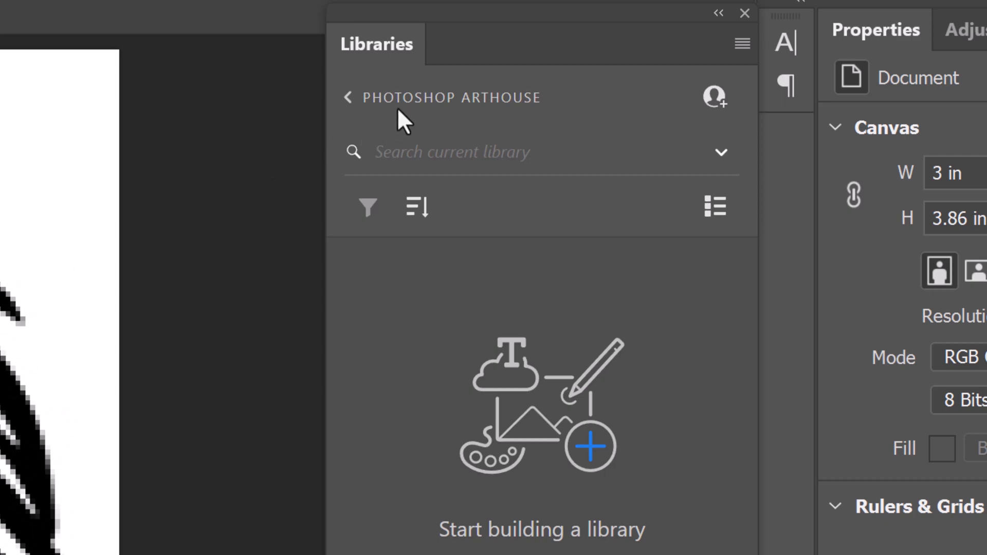
{"action": "left_click", "coordinate": [347, 97]}
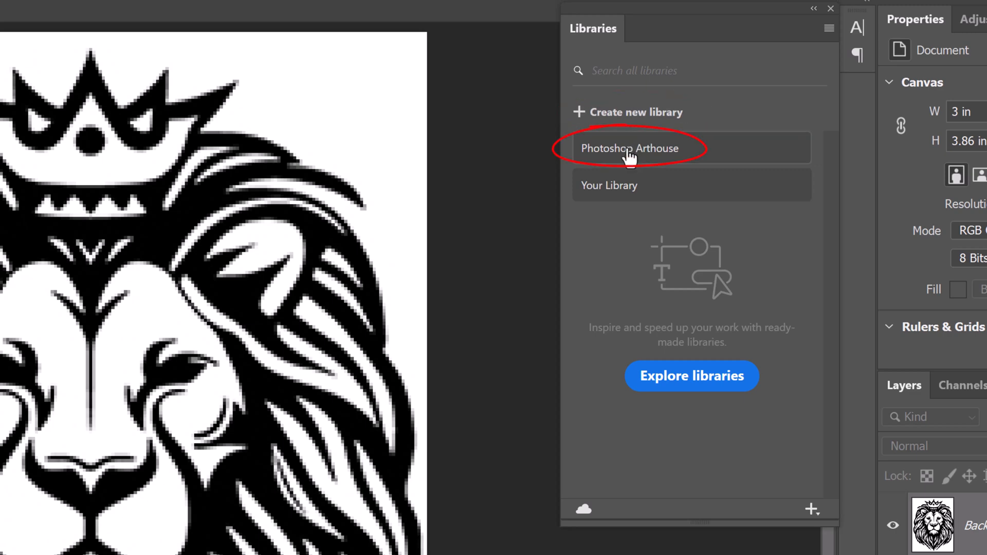
{"action": "left_click", "coordinate": [629, 148]}
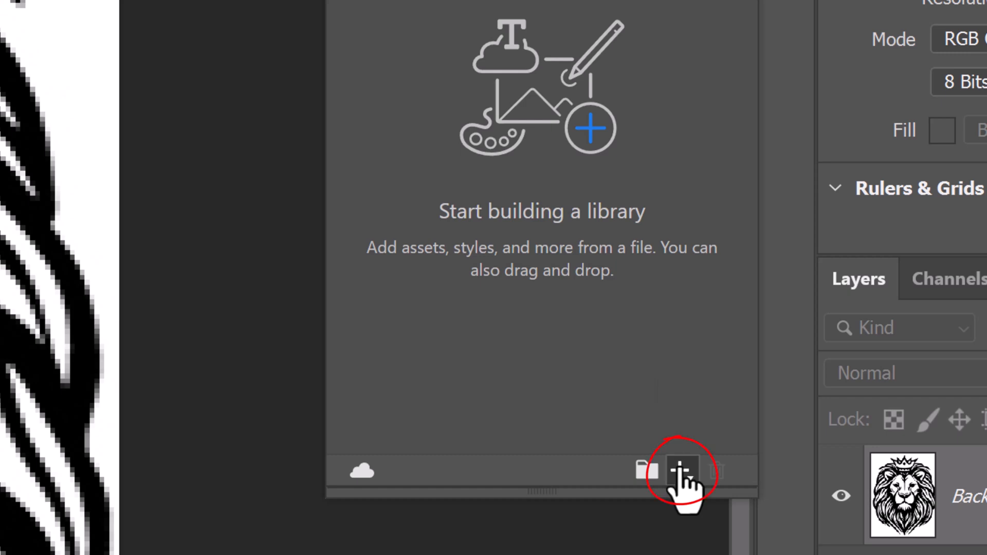
{"action": "left_click", "coordinate": [680, 470]}
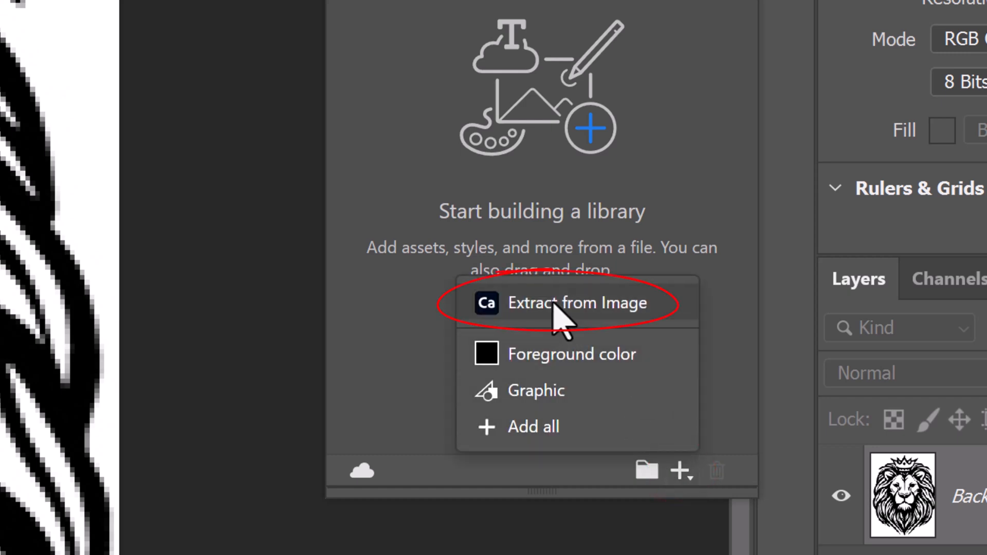
{"action": "left_click", "coordinate": [576, 302]}
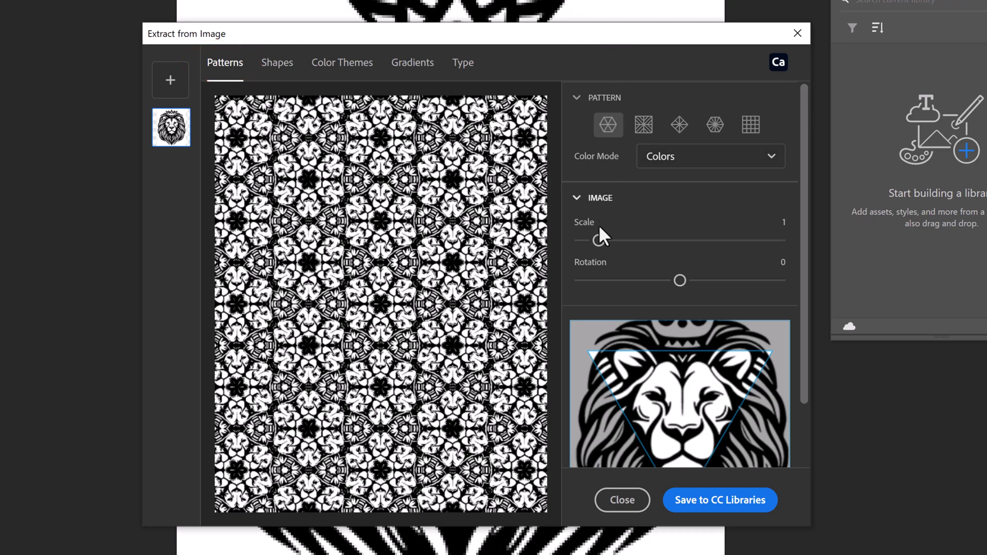
Step: Adjust the pattern scale and rotation and the shape detail slider in the Extract preview
{"action": "left_click_drag", "start_coordinate": [596, 240], "coordinate": [635, 239]}
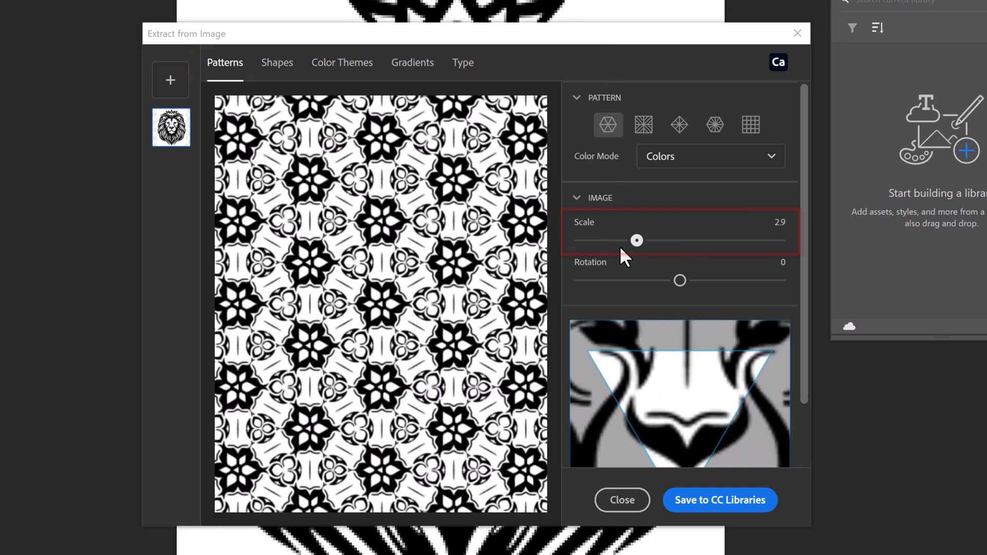
{"action": "left_click_drag", "start_coordinate": [679, 279], "coordinate": [717, 280]}
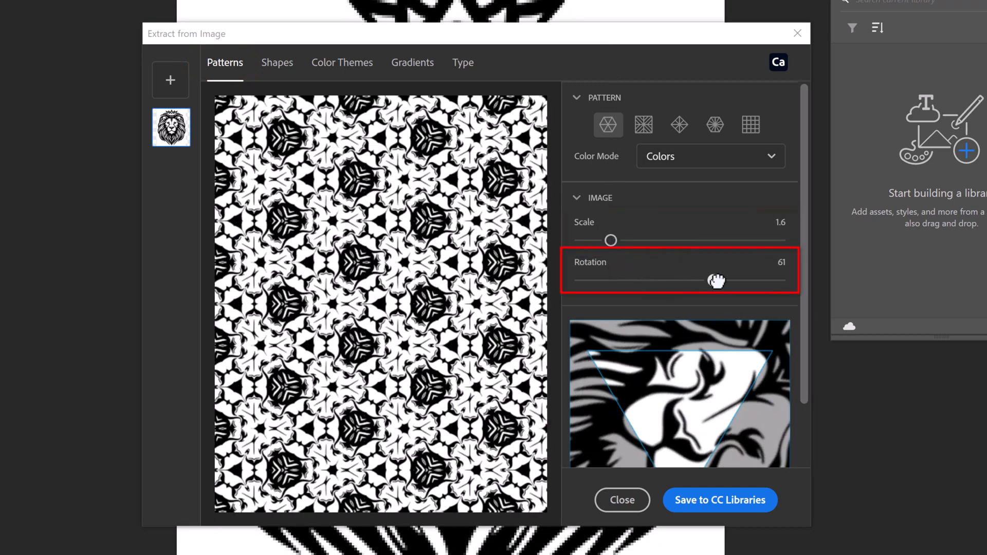
{"action": "left_click_drag", "start_coordinate": [717, 281], "coordinate": [655, 275]}
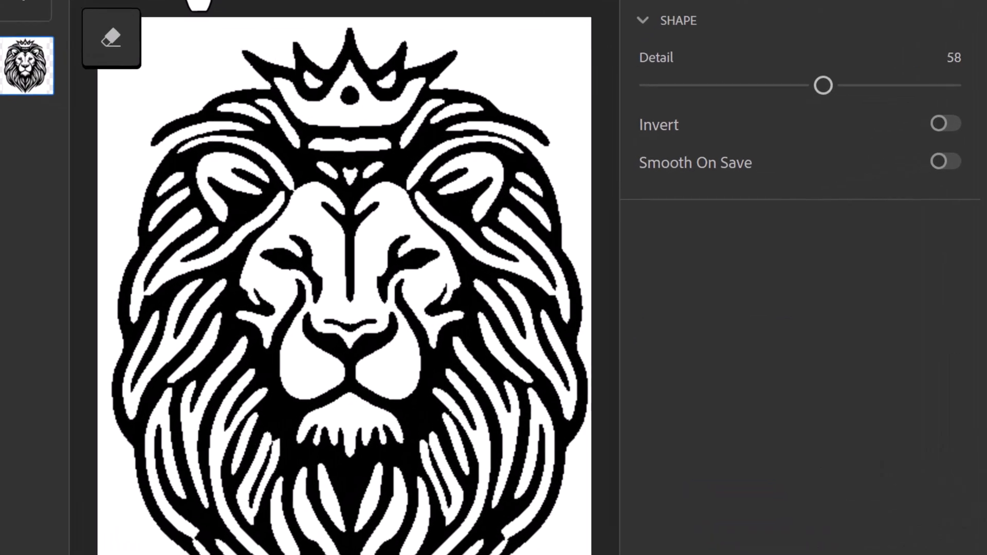
{"action": "left_click_drag", "start_coordinate": [823, 85], "coordinate": [660, 84]}
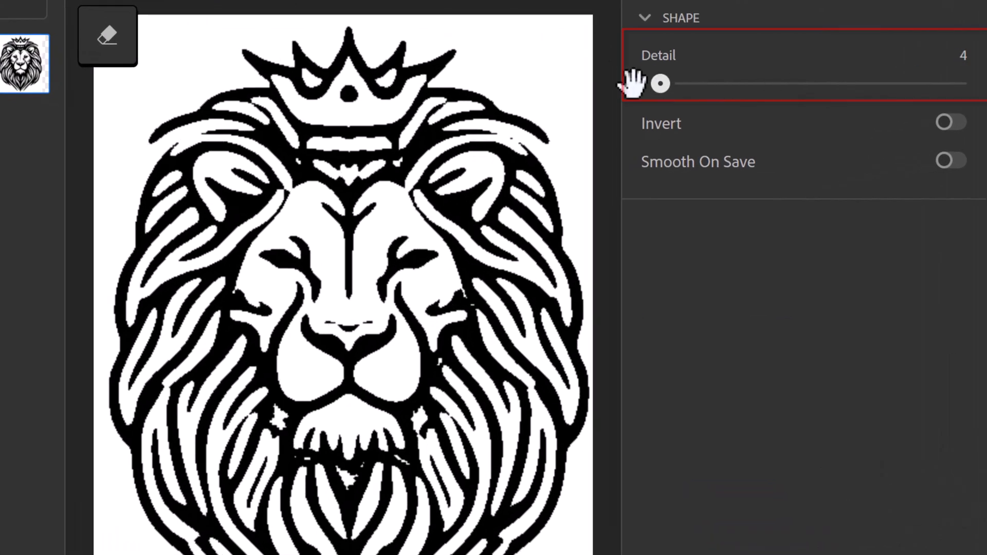
{"action": "left_click_drag", "start_coordinate": [660, 84], "coordinate": [957, 84]}
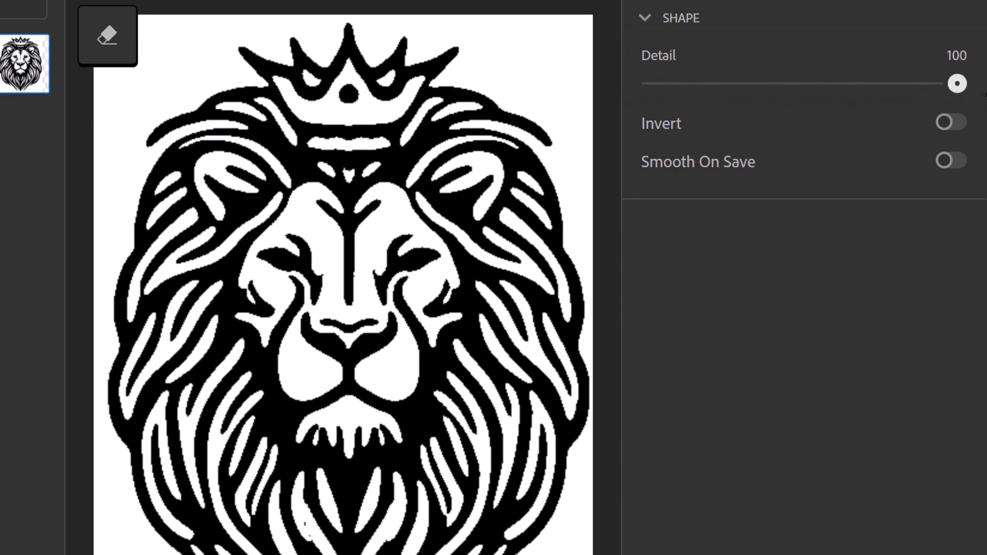
{"action": "left_click_drag", "start_coordinate": [957, 82], "coordinate": [799, 83]}
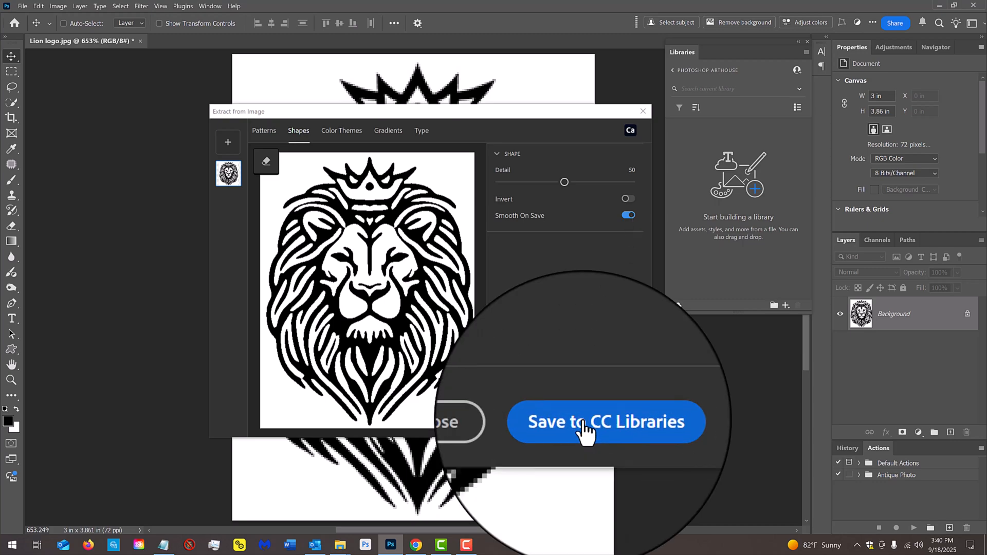
Step: Save the extracted lion shape to CC Libraries as Capture Shape 1
{"action": "left_click", "coordinate": [605, 422]}
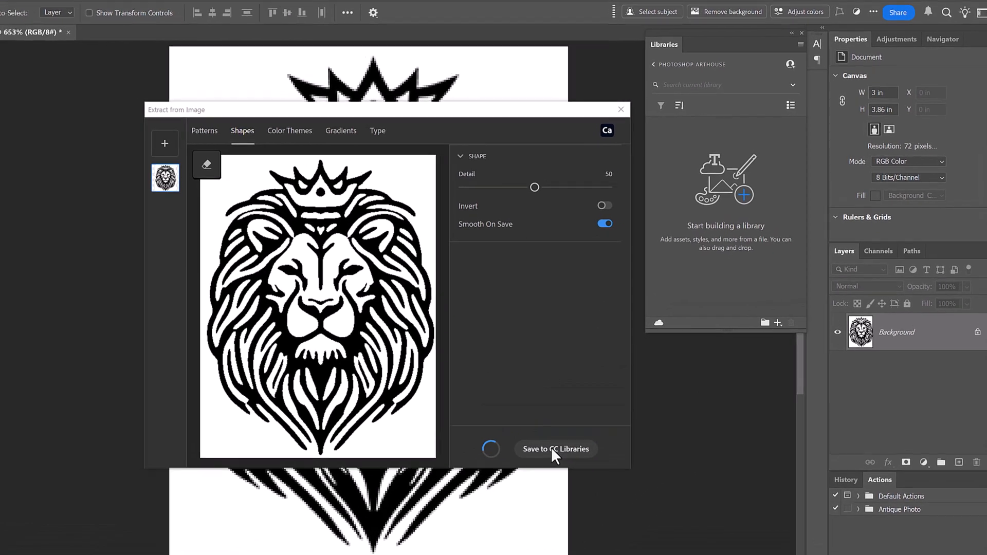
{"action": "left_click", "coordinate": [555, 449]}
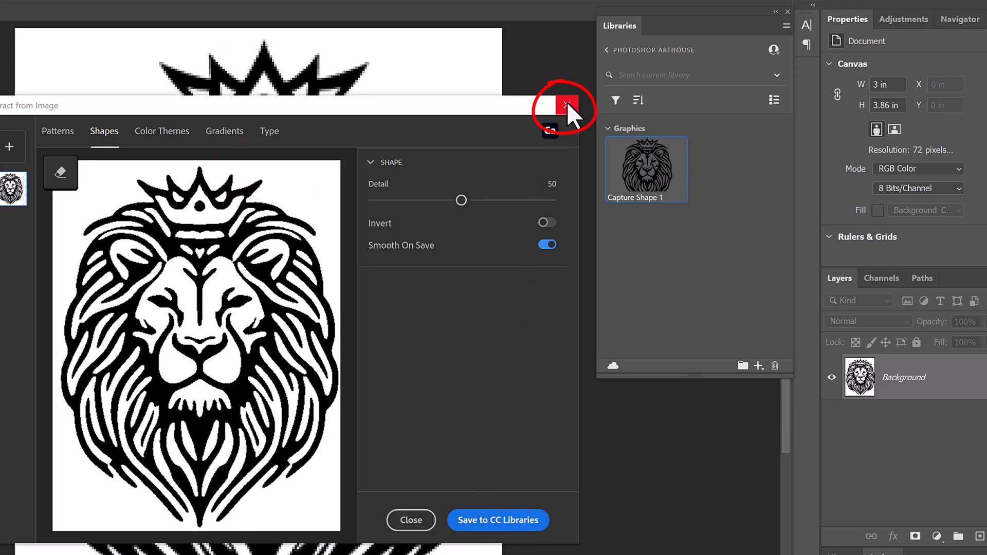
Step: Add a new Layer 1 and fill it with solid White via the Fill dialog
{"action": "left_click", "coordinate": [565, 105]}
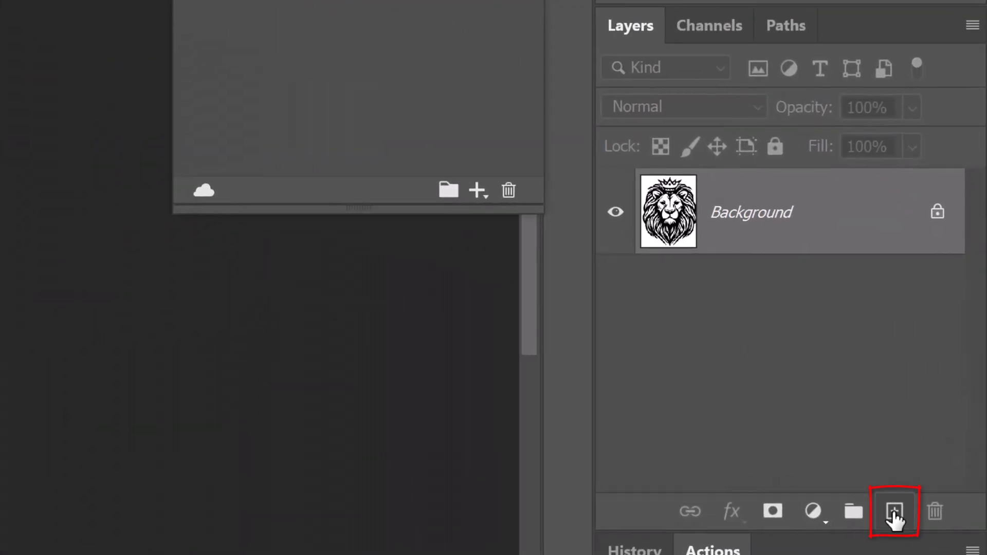
{"action": "left_click", "coordinate": [894, 511]}
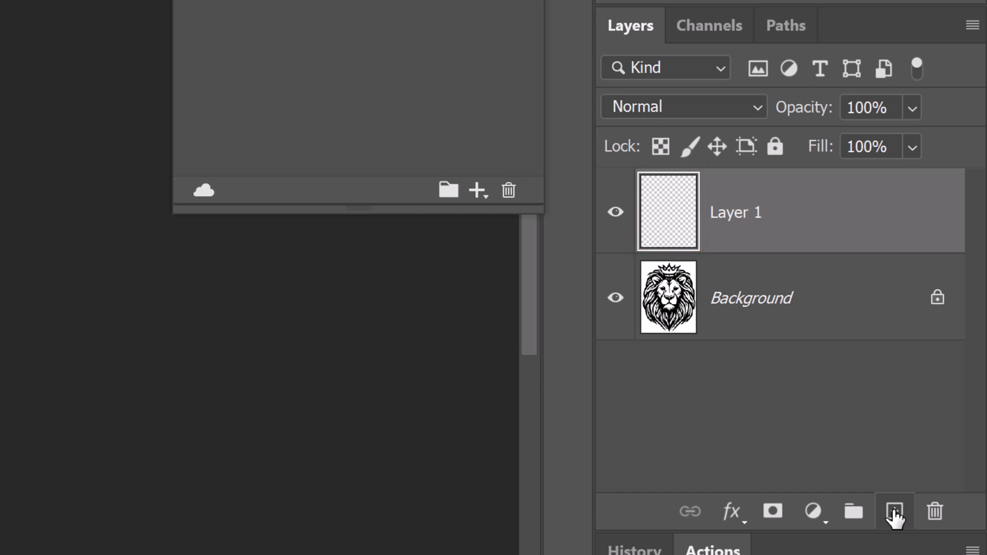
{"action": "key", "text": "shift+f5"}
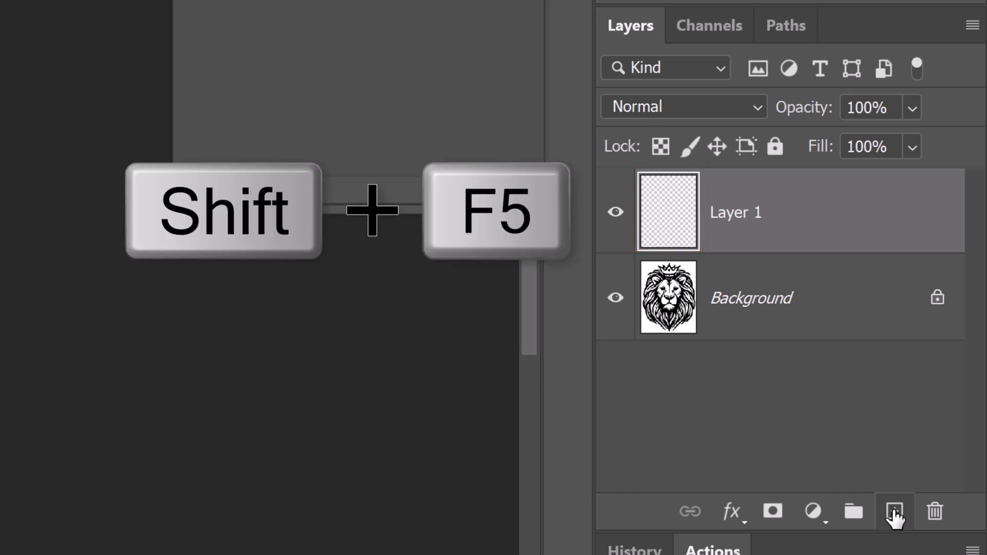
{"action": "key", "text": "shift+f5"}
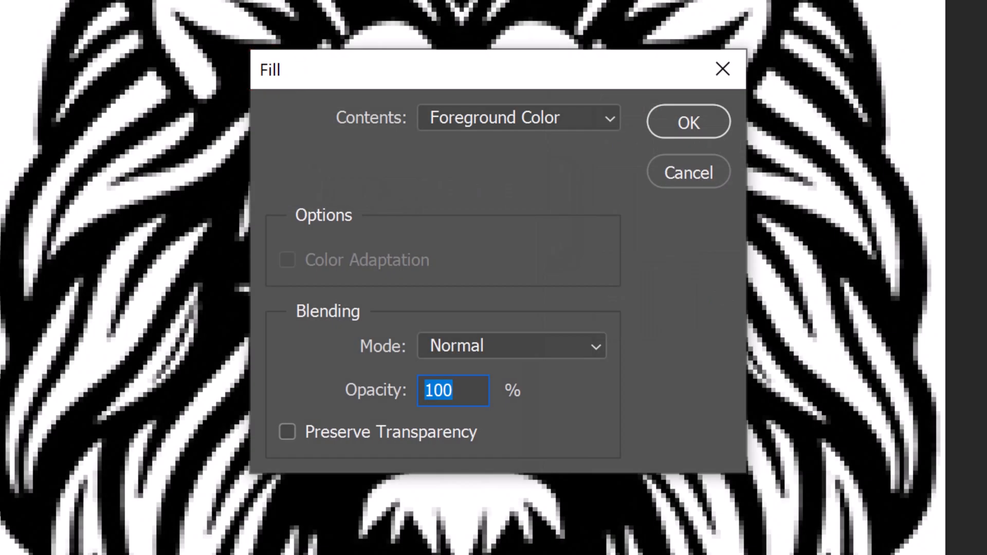
{"action": "left_click", "coordinate": [516, 117]}
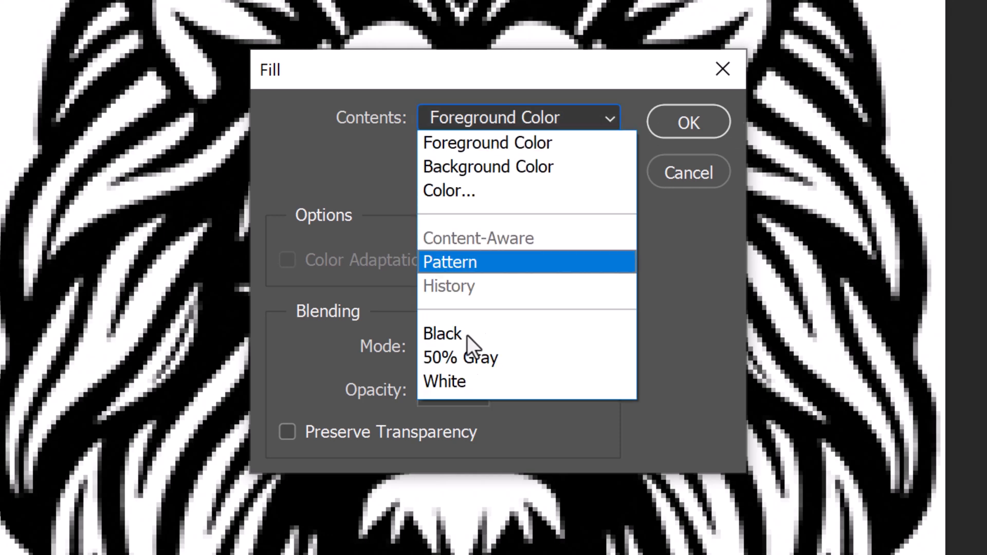
{"action": "left_click", "coordinate": [443, 381]}
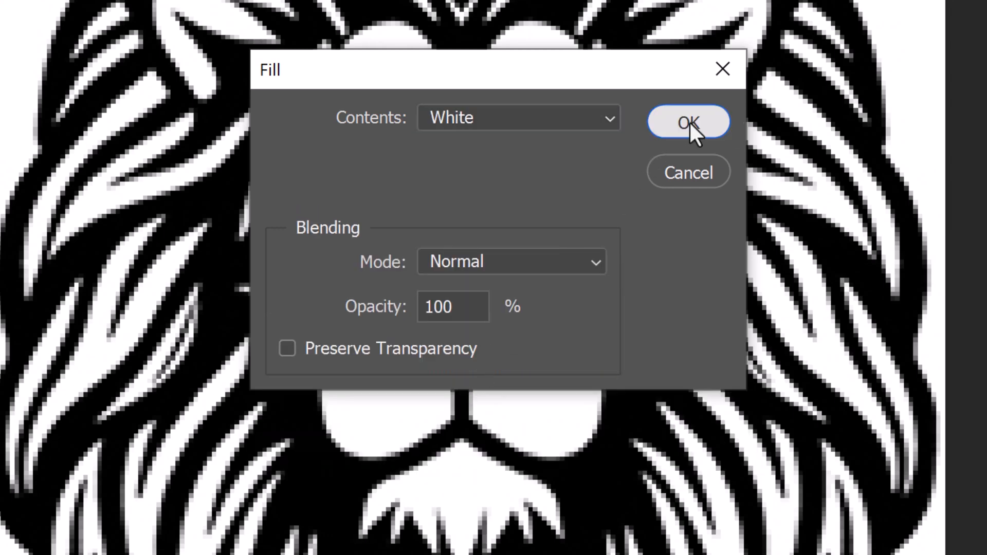
{"action": "left_click", "coordinate": [687, 122]}
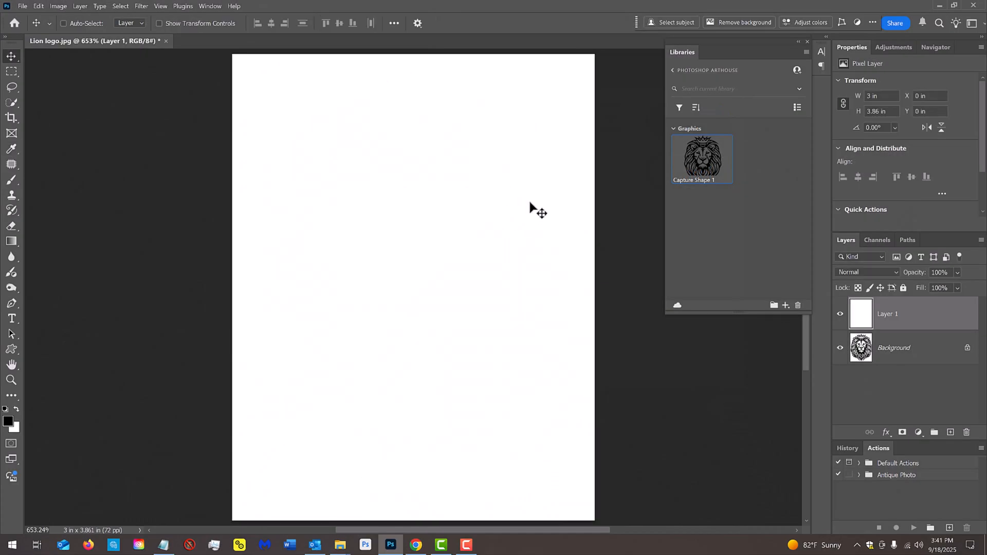
Step: Drag Capture Shape 1 onto the canvas, accept the smart object notice and commit the placement
{"action": "left_click_drag", "start_coordinate": [701, 158], "coordinate": [592, 187]}
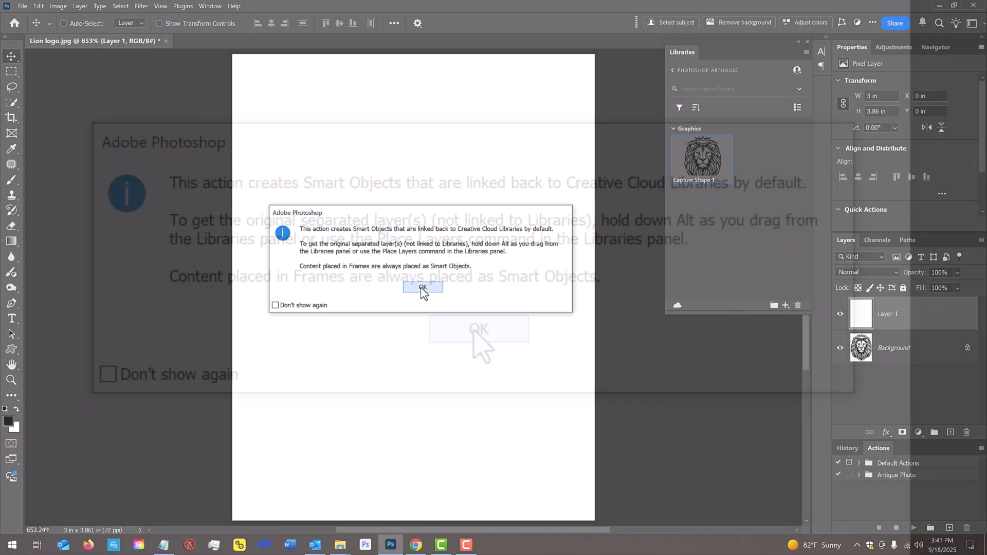
{"action": "left_click", "coordinate": [422, 288]}
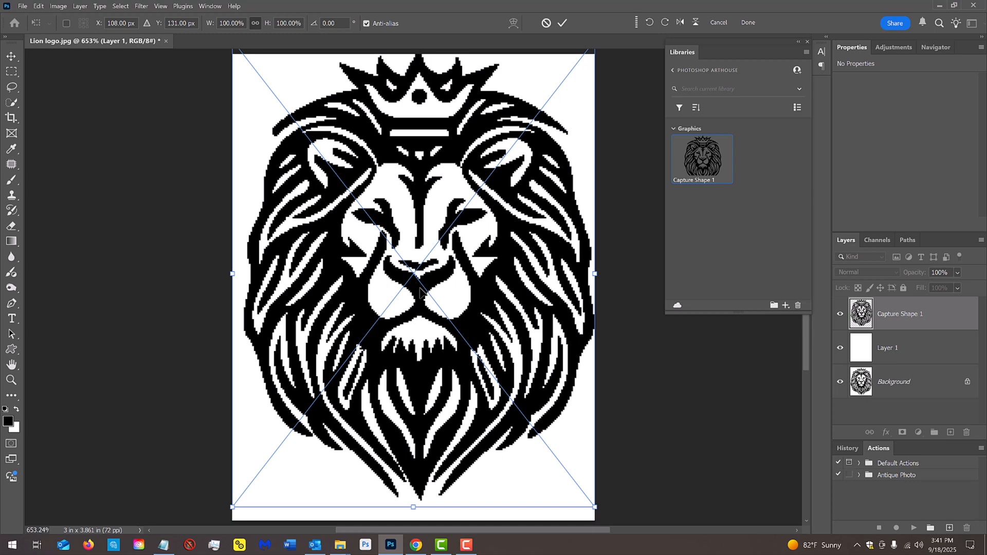
{"action": "key", "text": "Alt"}
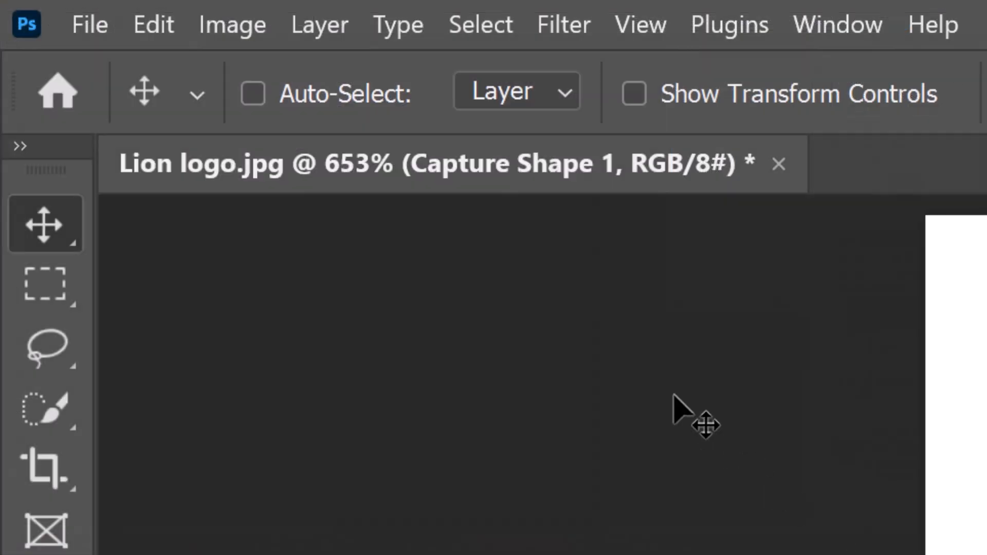
Step: Resize the image to 3000 pixels wide at 300 ppi resolution
{"action": "left_click", "coordinate": [231, 23]}
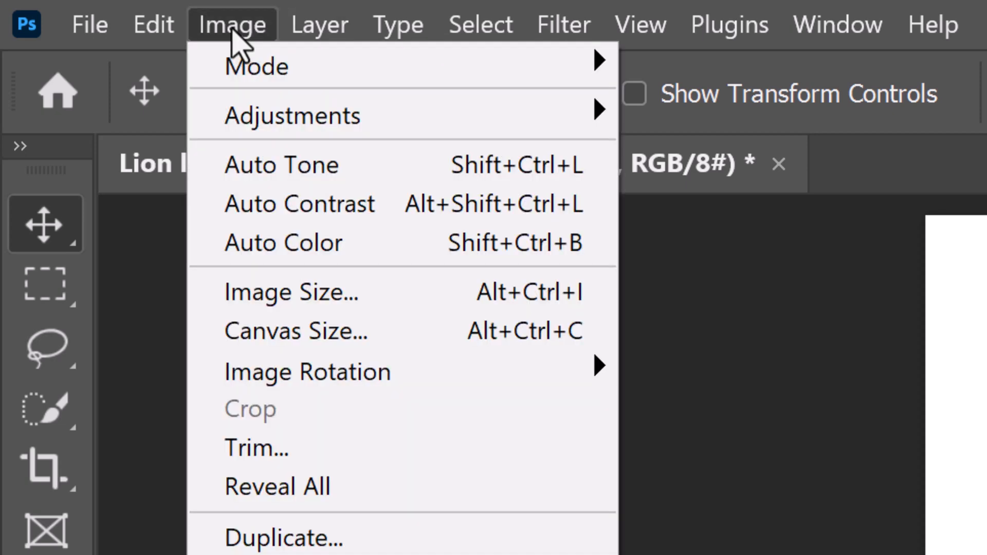
{"action": "left_click", "coordinate": [291, 291]}
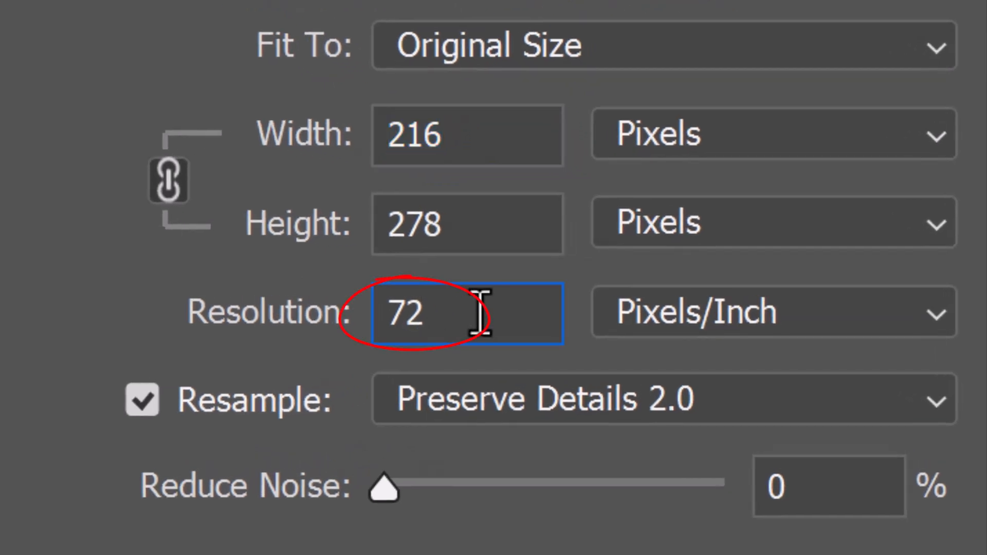
{"action": "type", "text": "300"}
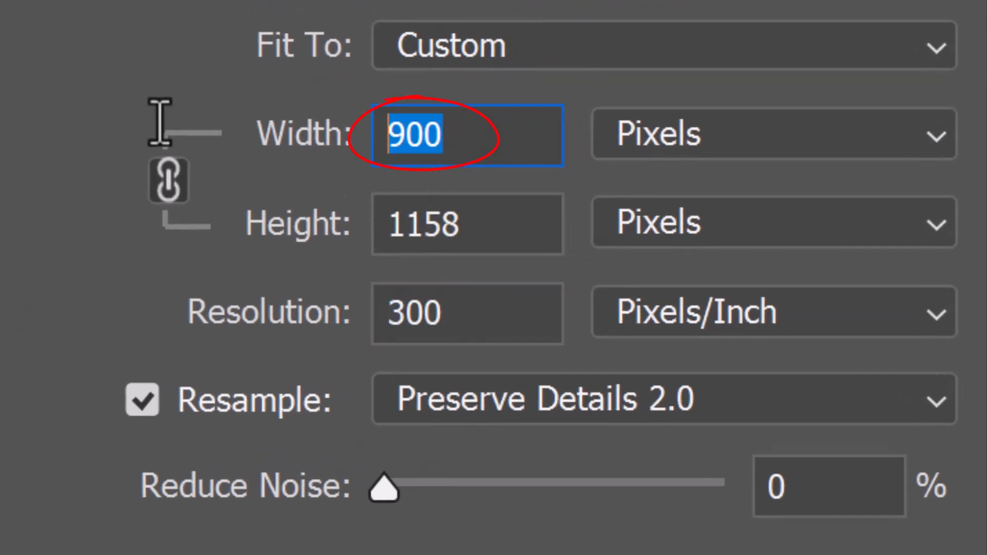
{"action": "type", "text": "3000"}
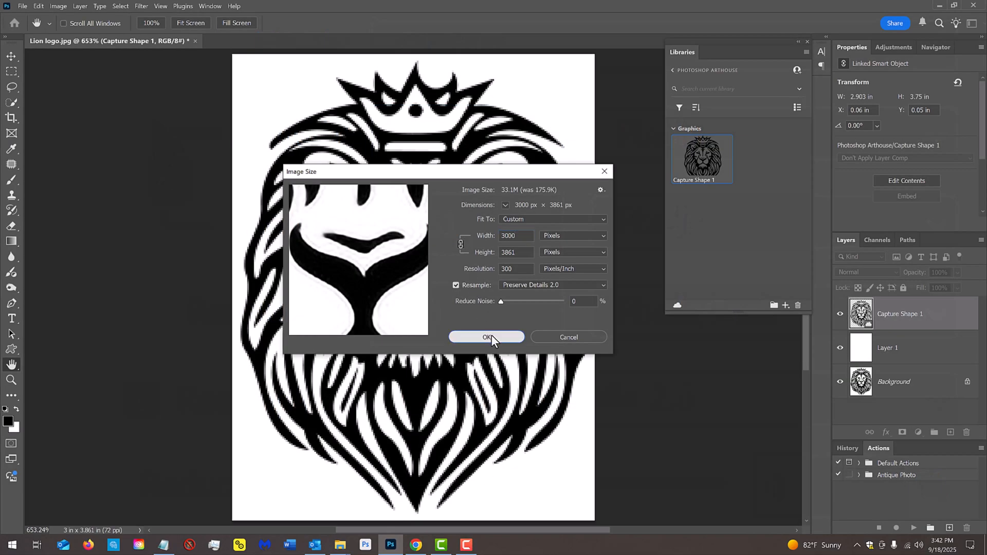
{"action": "left_click", "coordinate": [486, 337]}
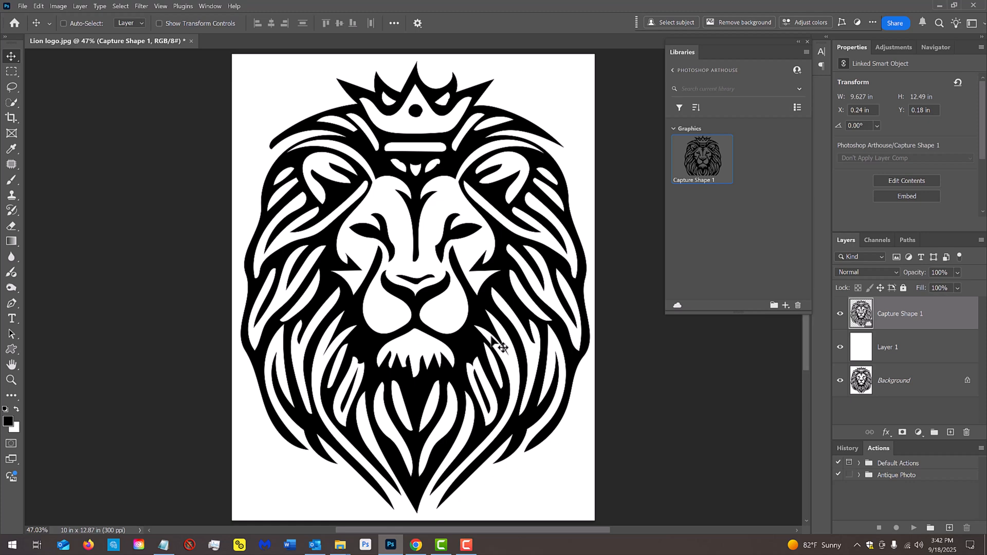
Step: Enter Free Transform on the lion shape layer, scaled to 333.33%
{"action": "key", "text": "ctrl+t"}
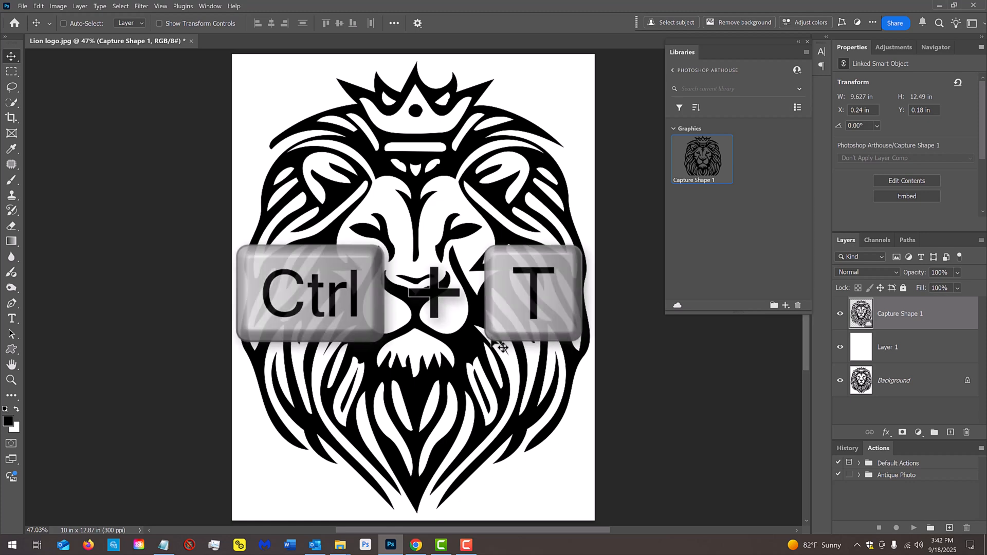
{"action": "key", "text": "ctrl+t"}
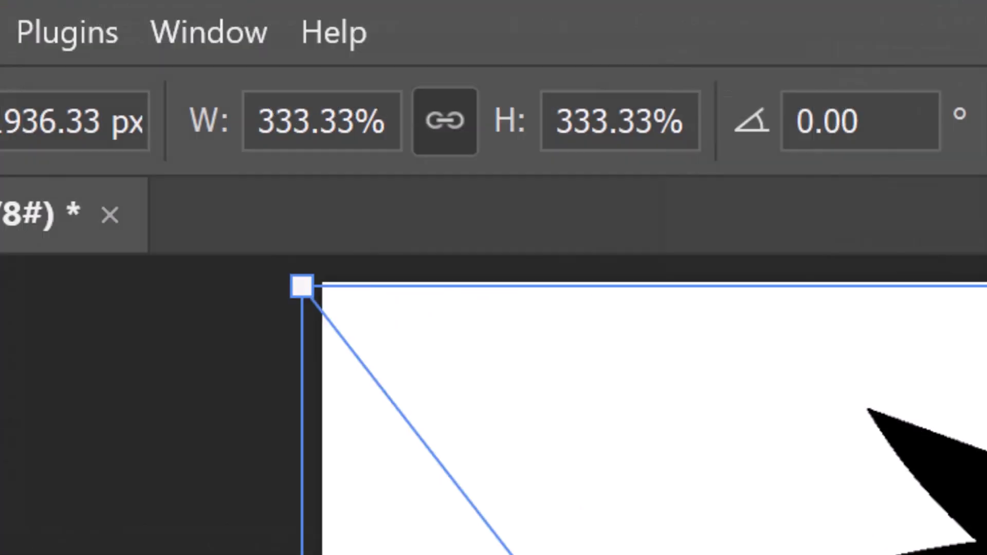